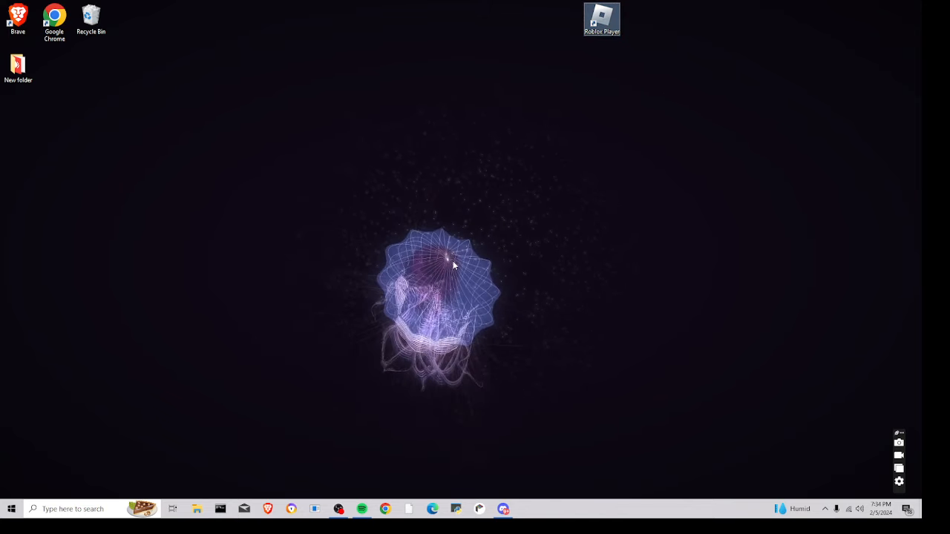
- Search the Start menu for 'run' to launch the Run dialog
click(73, 509)
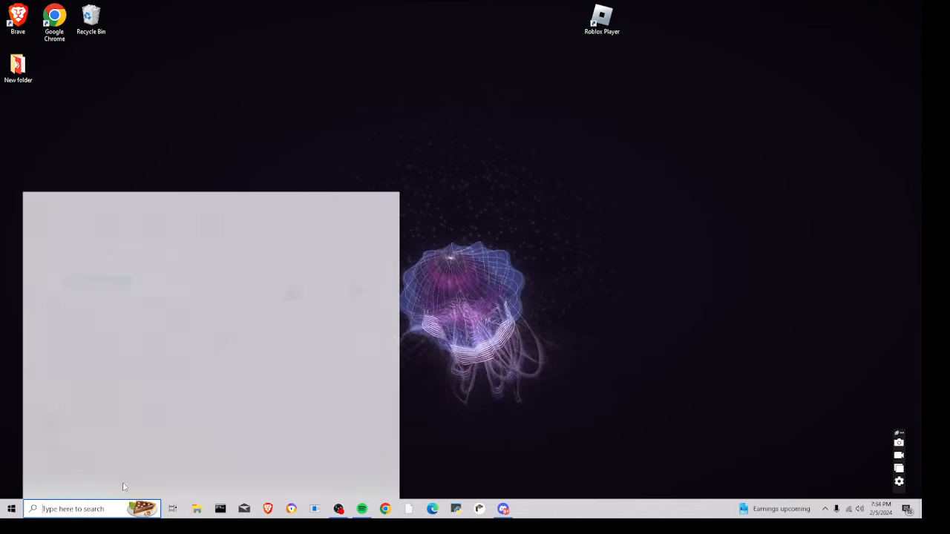
click(89, 508)
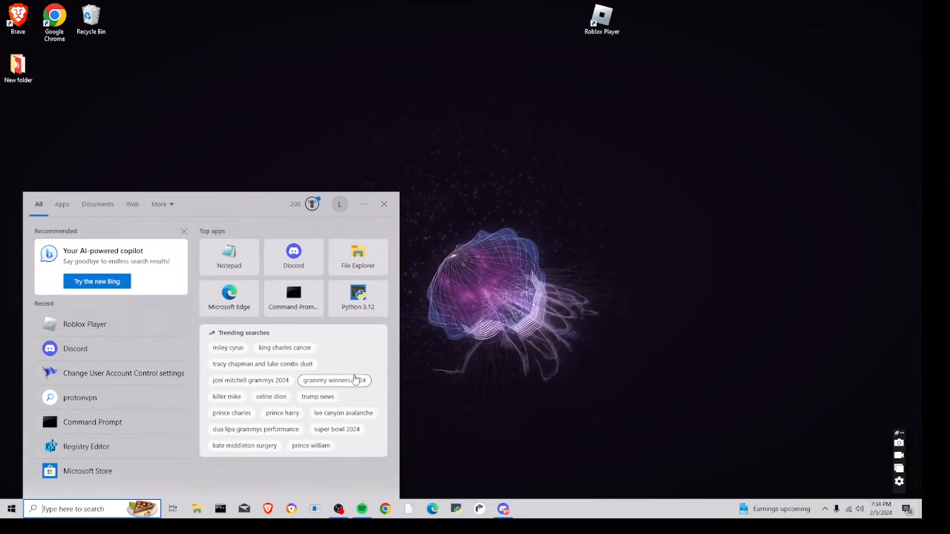
text(run)
text(%appdata%)
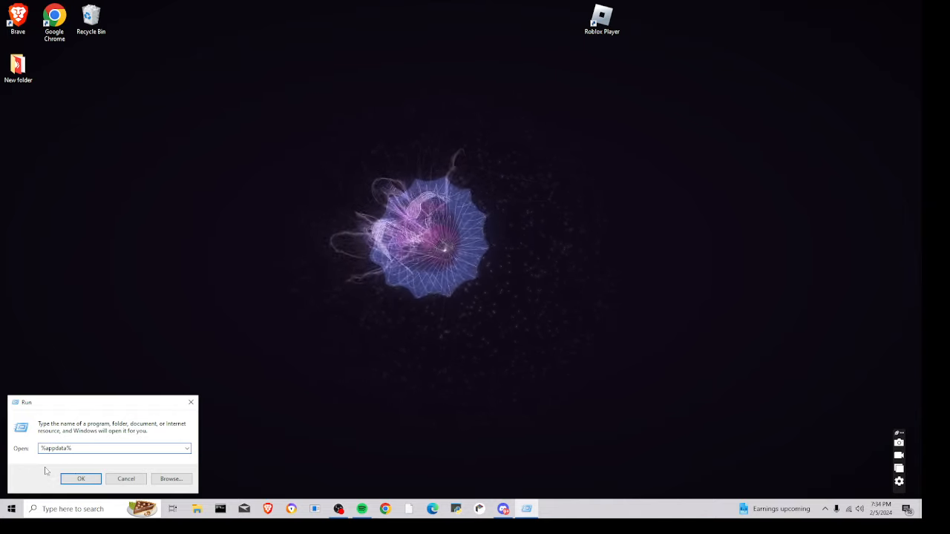
- Run %appdata% and navigate into the Local\Roblox folder
click(80, 478)
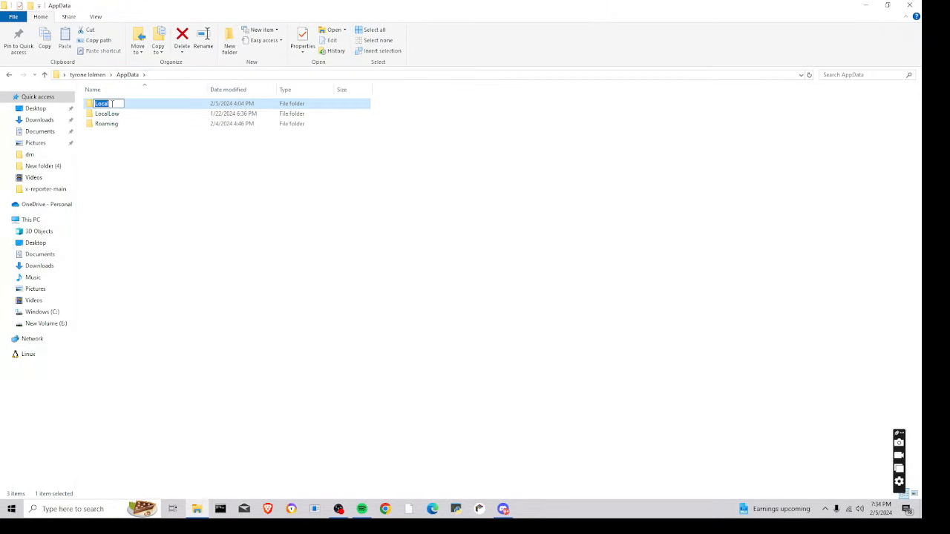
double_click(101, 104)
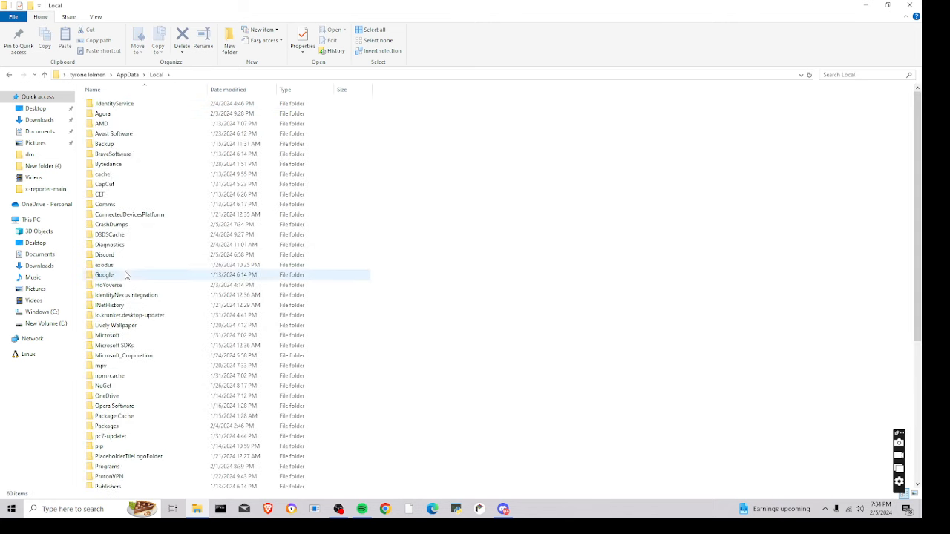
scroll(down, 3)
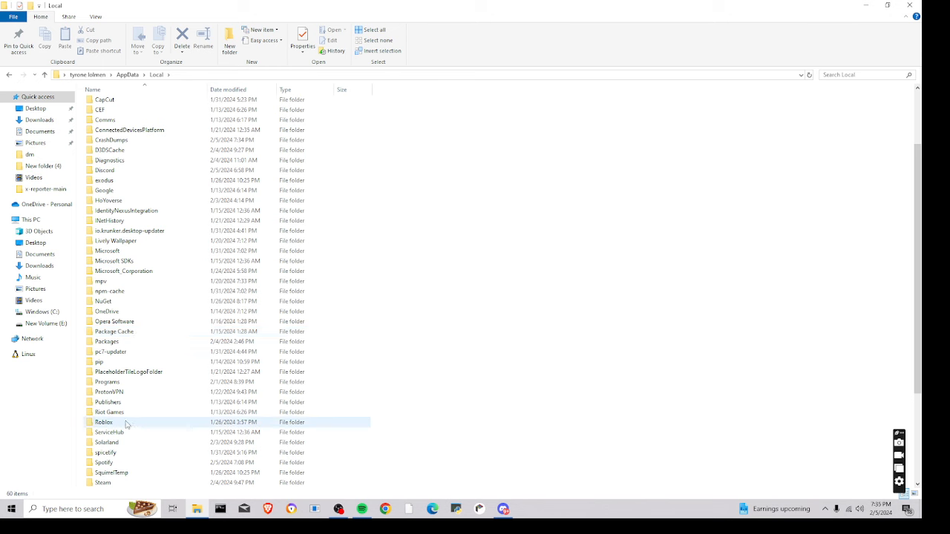
double_click(104, 422)
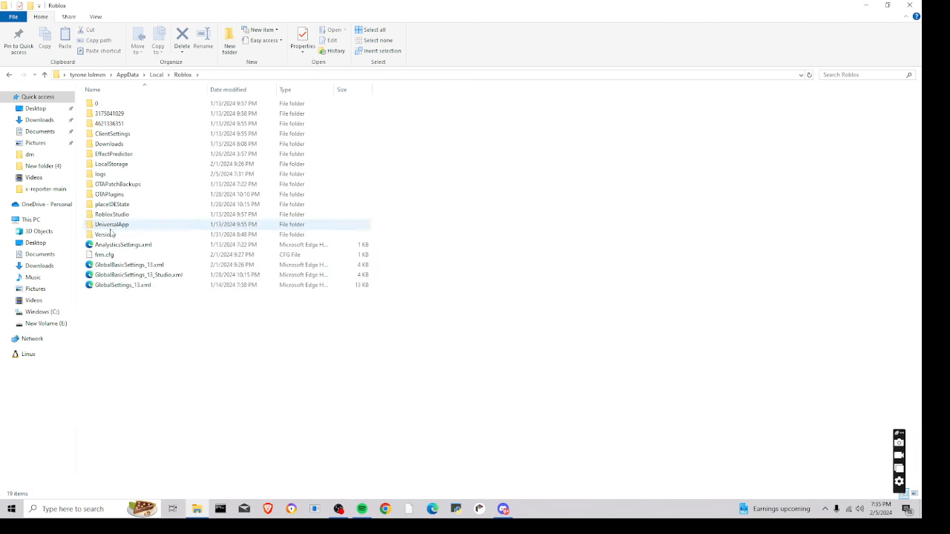
- Enter the Versions folder and select the last Roblox version folder
double_click(104, 234)
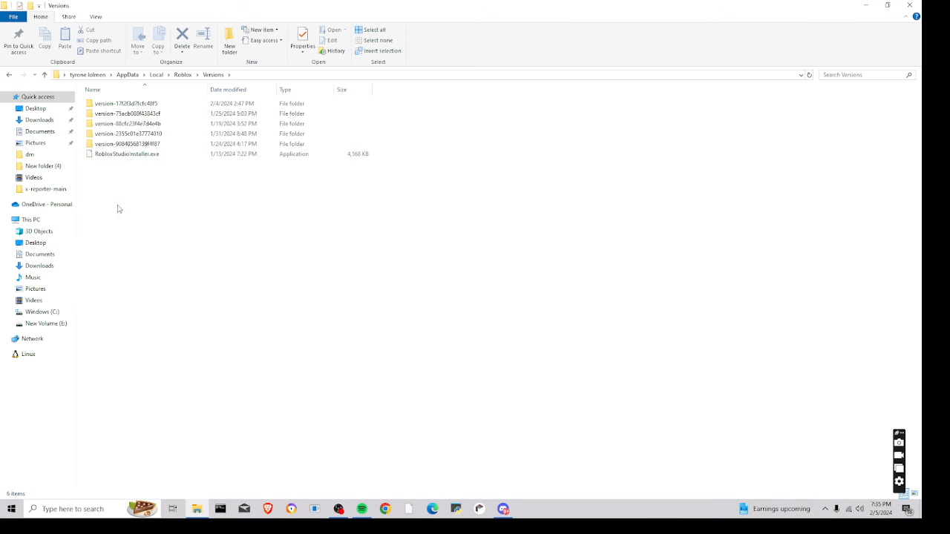
click(128, 123)
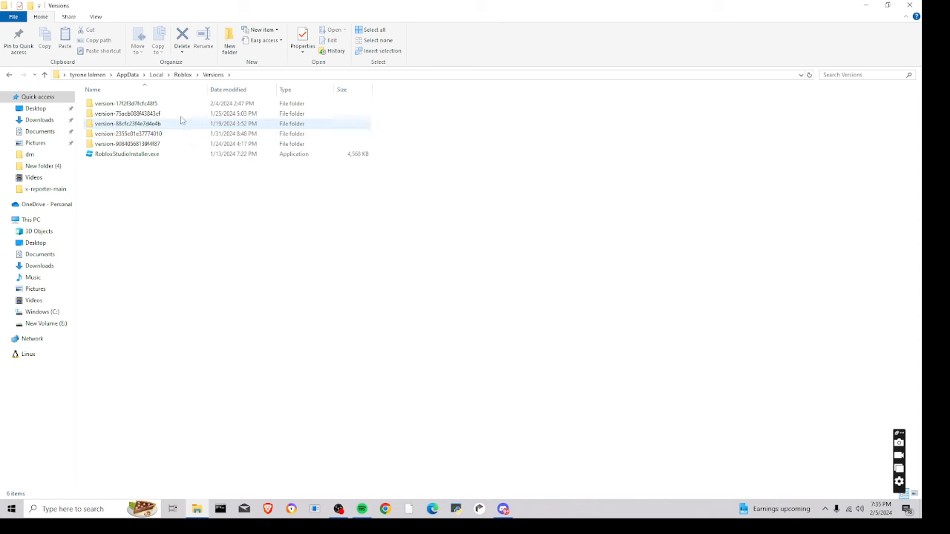
click(128, 133)
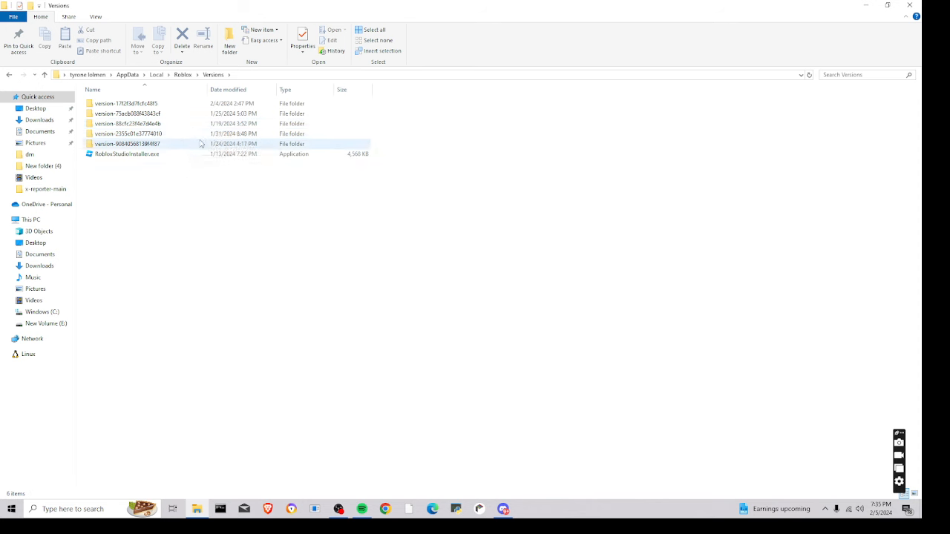
- Inside the version folder, delete WebView2Loader.dll, leaving 12 items
double_click(126, 104)
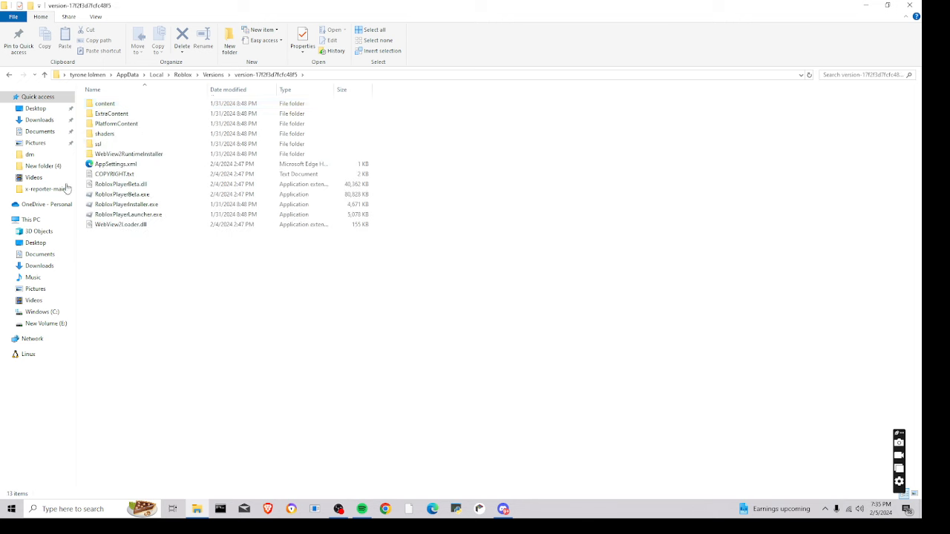
click(121, 224)
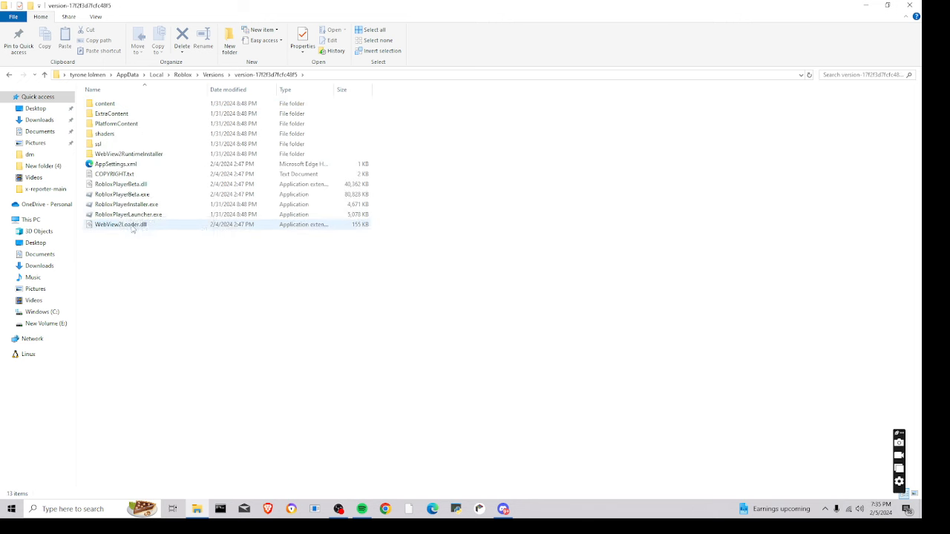
click(122, 193)
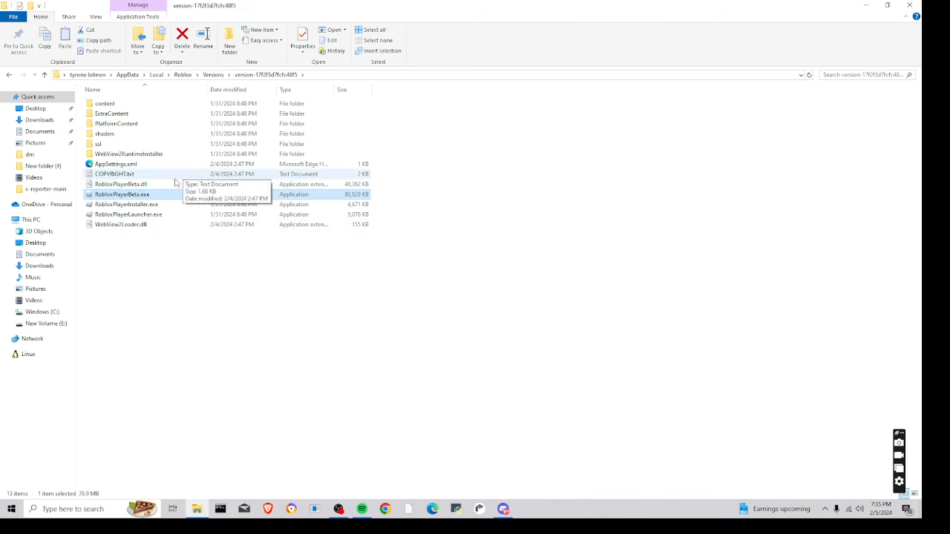
click(121, 224)
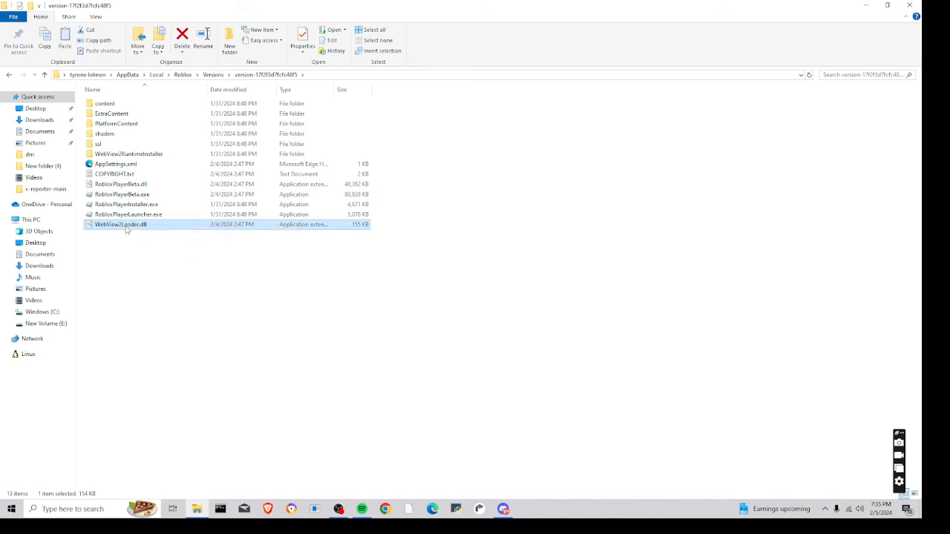
click(181, 38)
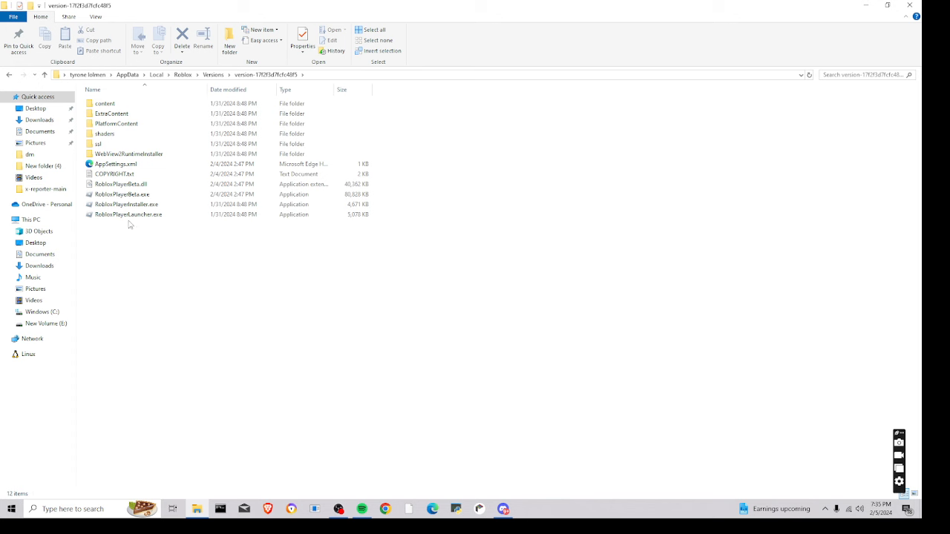
click(122, 193)
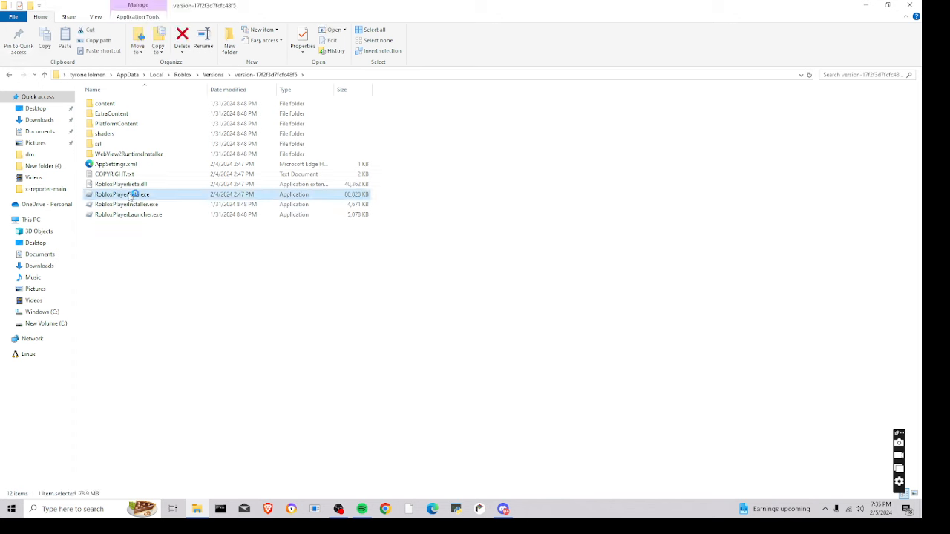
double_click(122, 193)
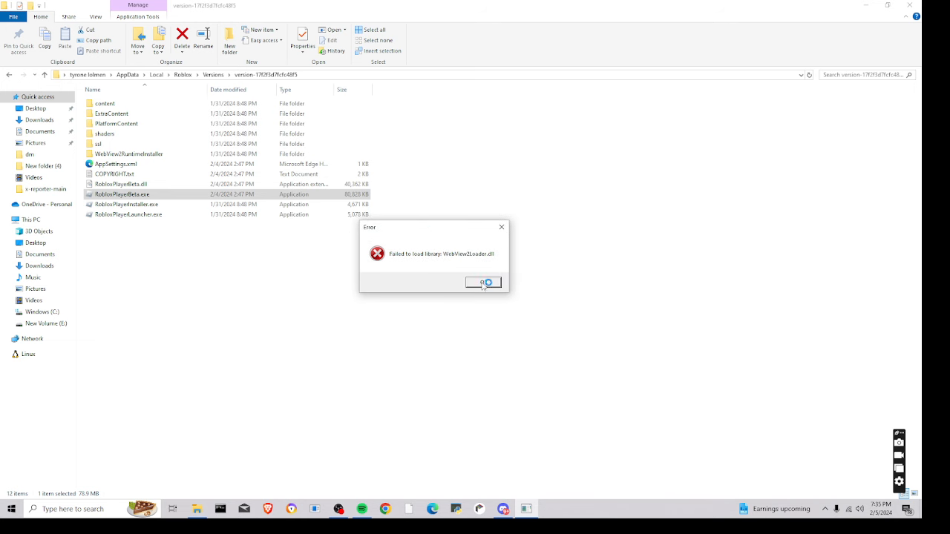
click(484, 282)
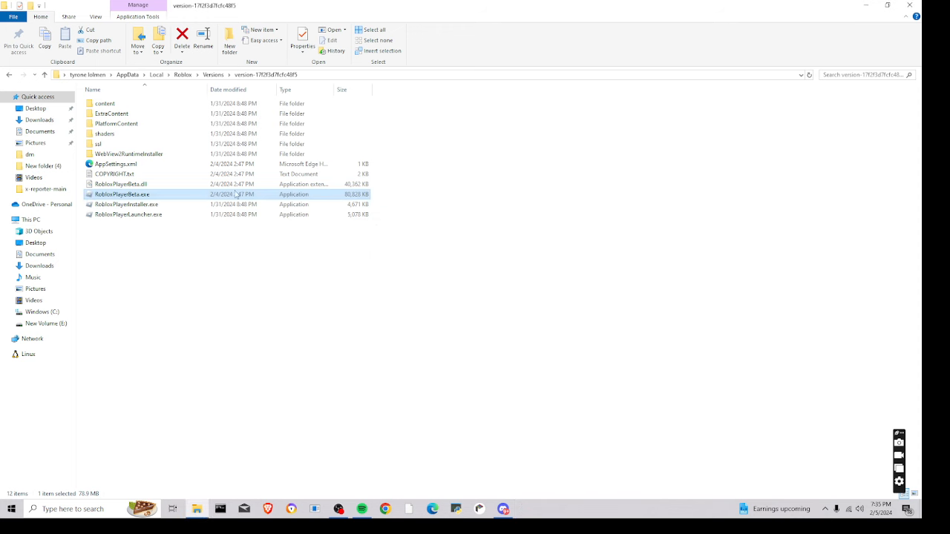
- Delete all selected items to empty the version folder, then bring up Start search
right_click(121, 184)
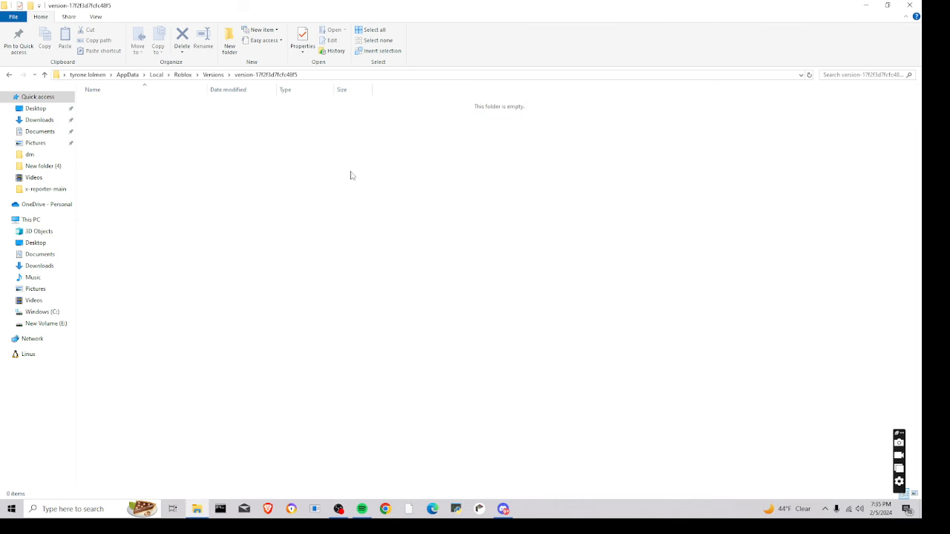
click(71, 508)
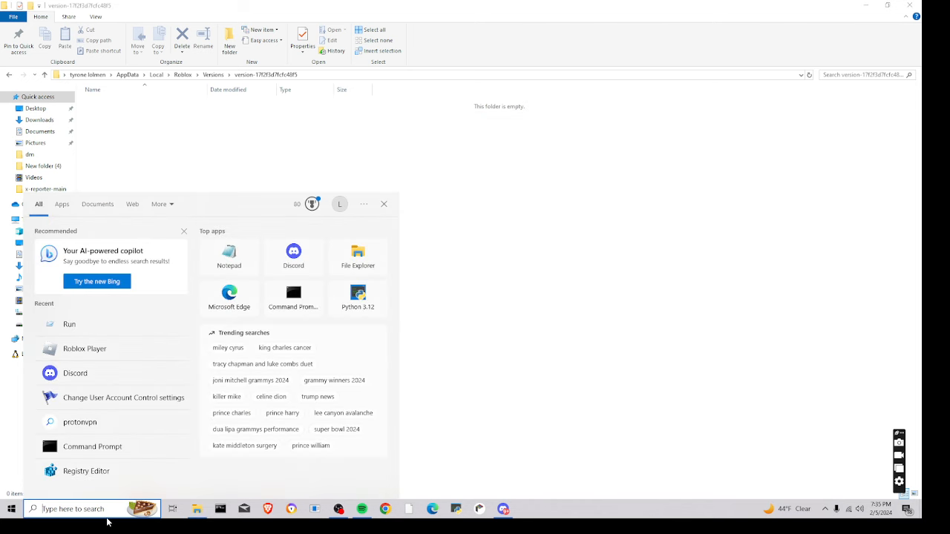